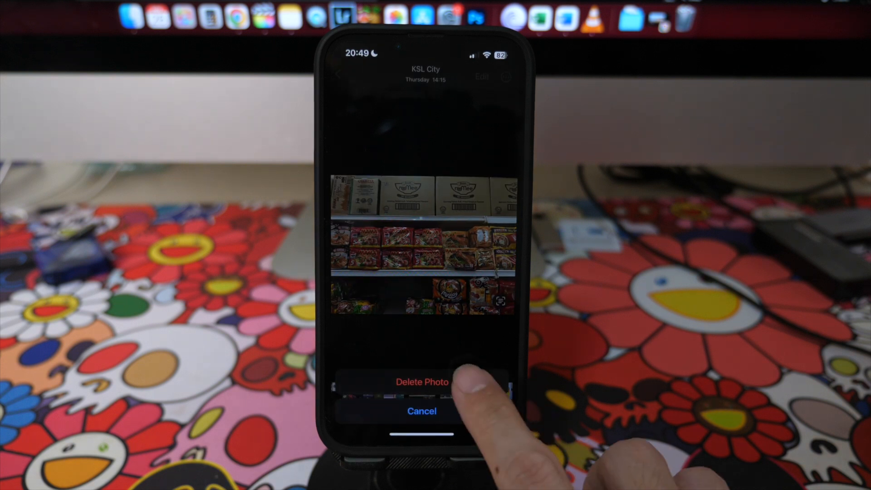
# - Confirm deletion of the stocked store shelves photo from the library
pyautogui.click(420, 411)
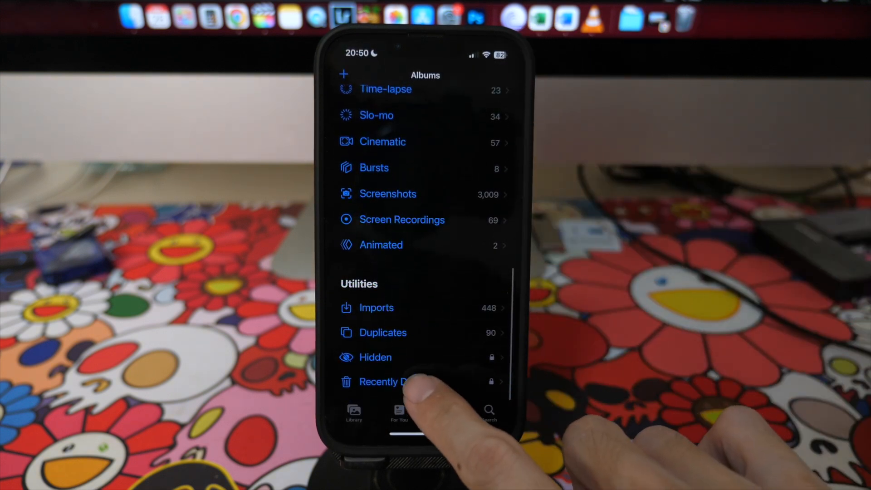
# - Open the Recently Deleted album under Utilities in Albums
pyautogui.click(384, 381)
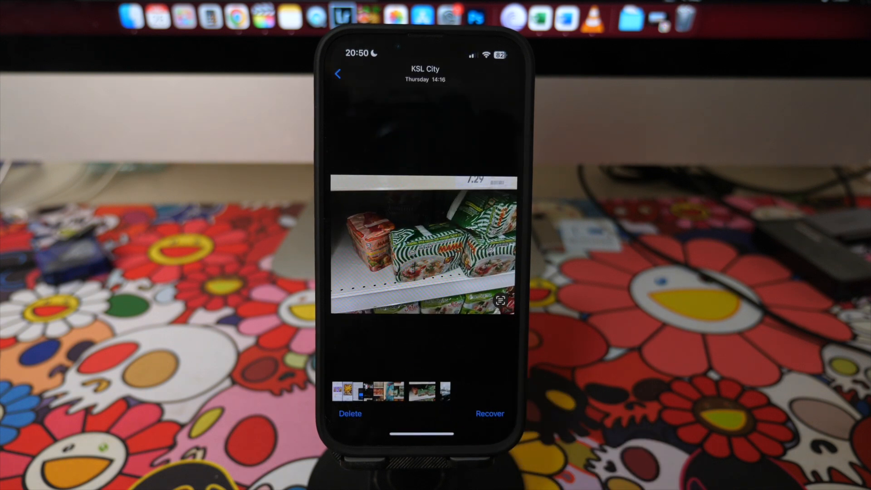
# - Delete the noodle-package shelf photo, confirming Delete From This iPhone
pyautogui.click(349, 413)
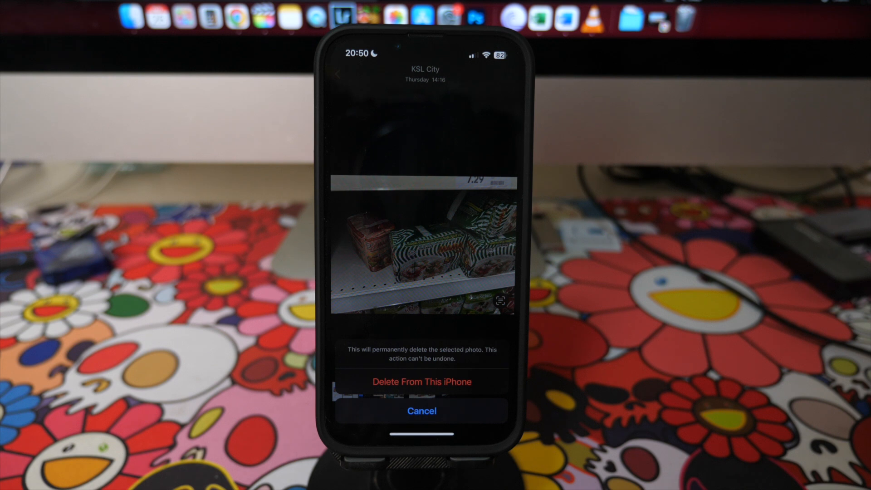
pyautogui.click(420, 411)
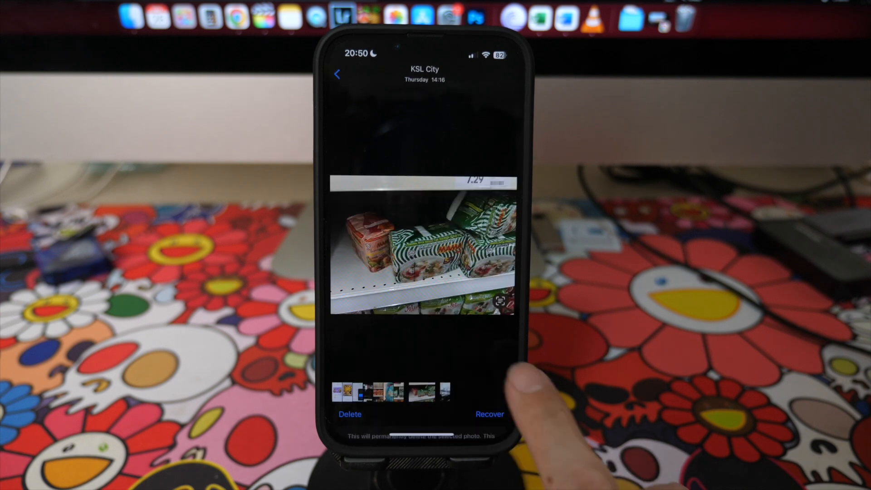